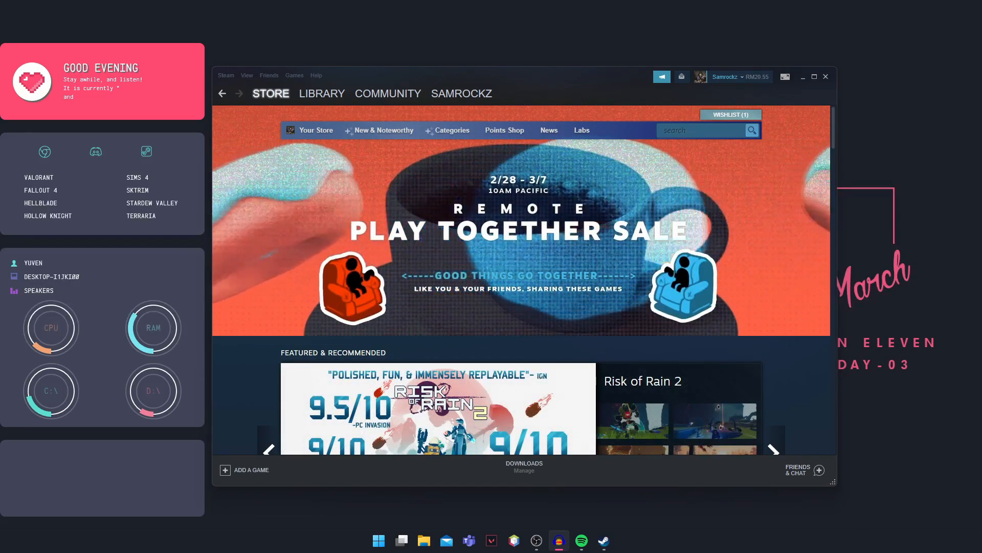
Step: Switch from the Steam store front to the Library view
left_click(270, 93)
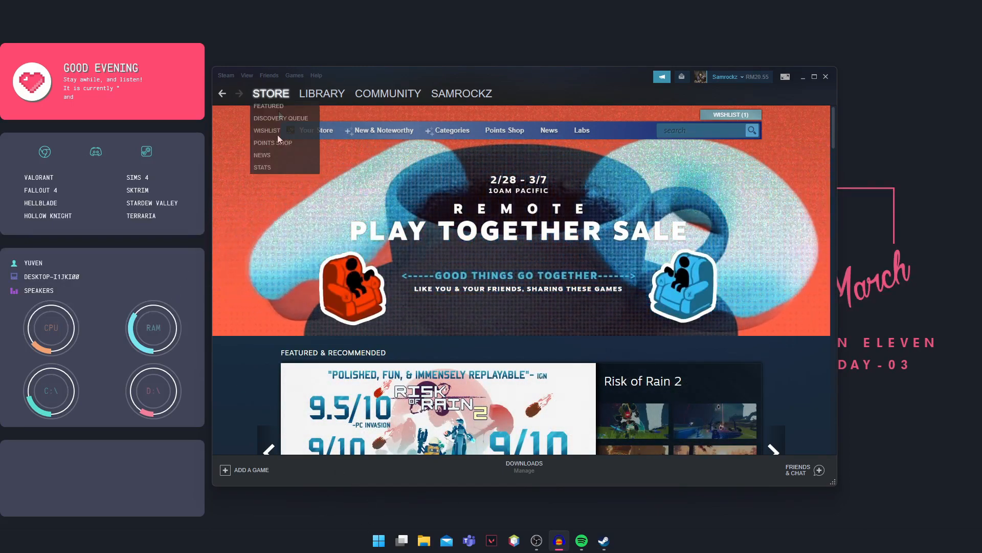
left_click(321, 93)
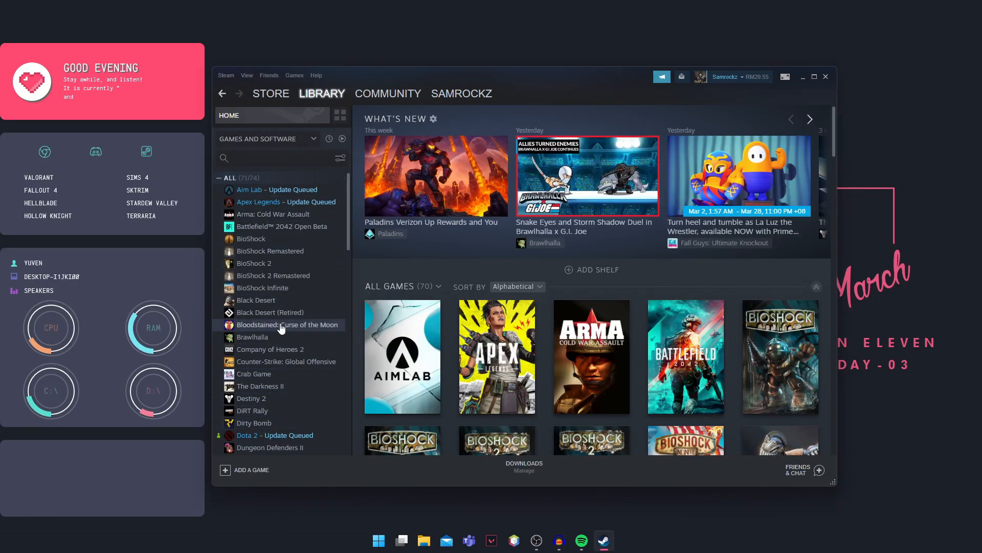
Step: Select Apex Legends in the sidebar games list to show its page
scroll("down", 3)
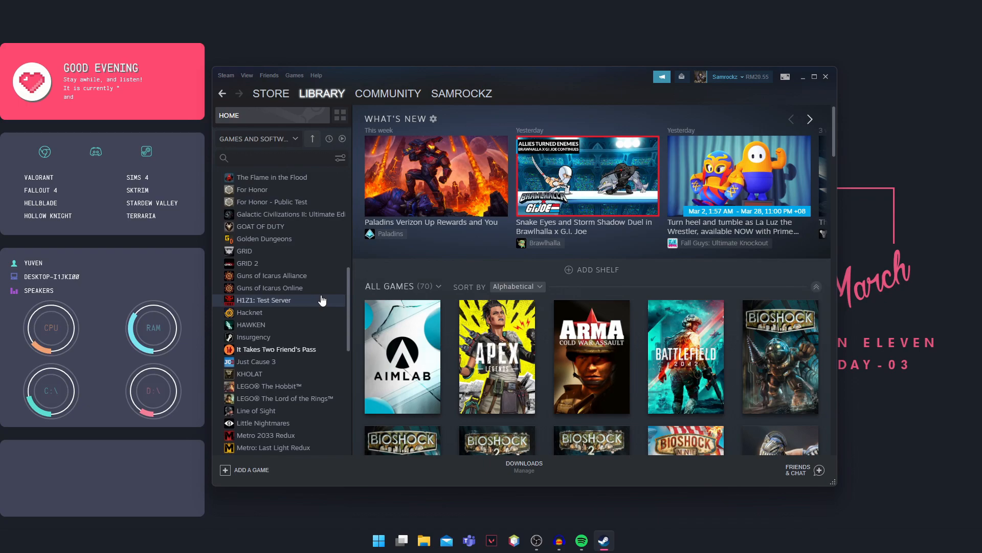
scroll("up", 3)
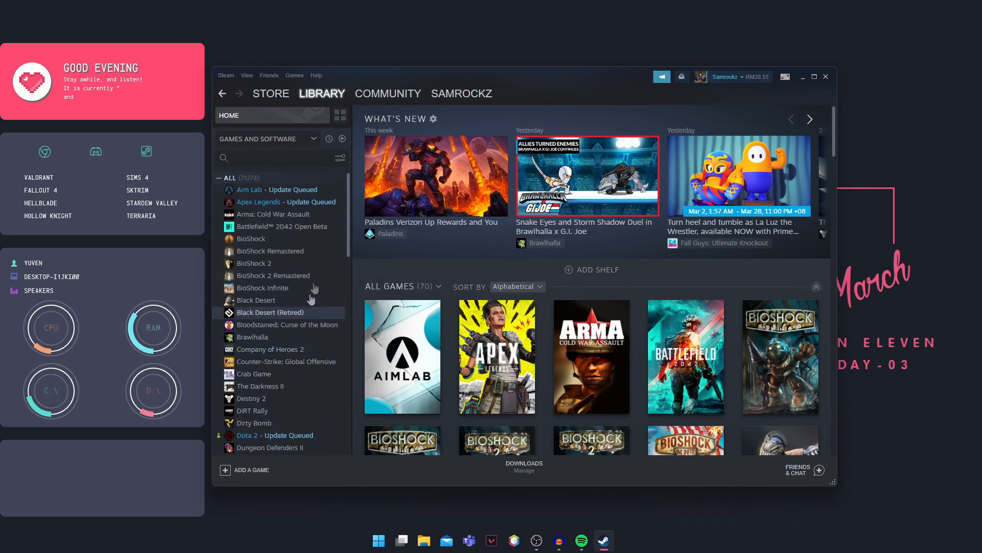
left_click(258, 202)
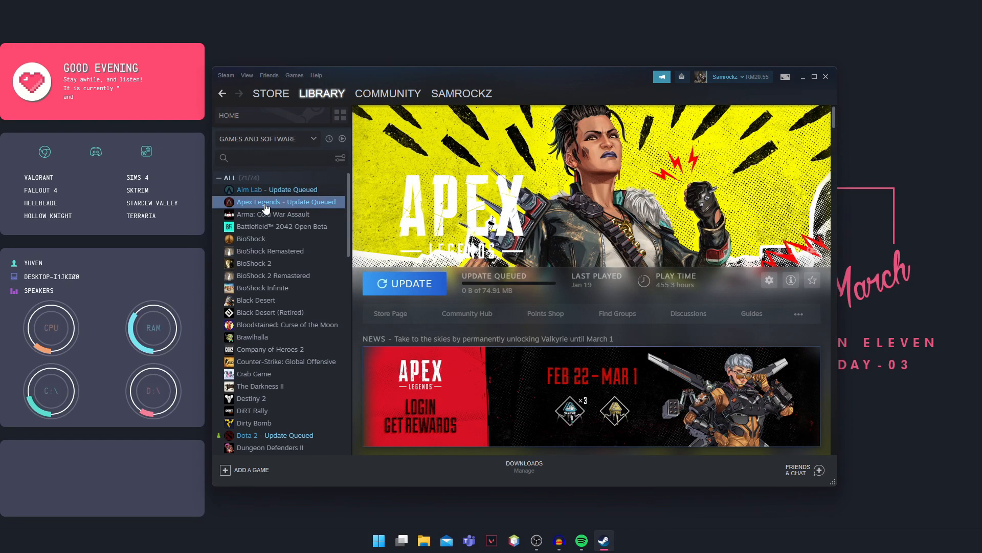
Step: Bring up the Properties window for Apex Legends from its context menu
right_click(266, 201)
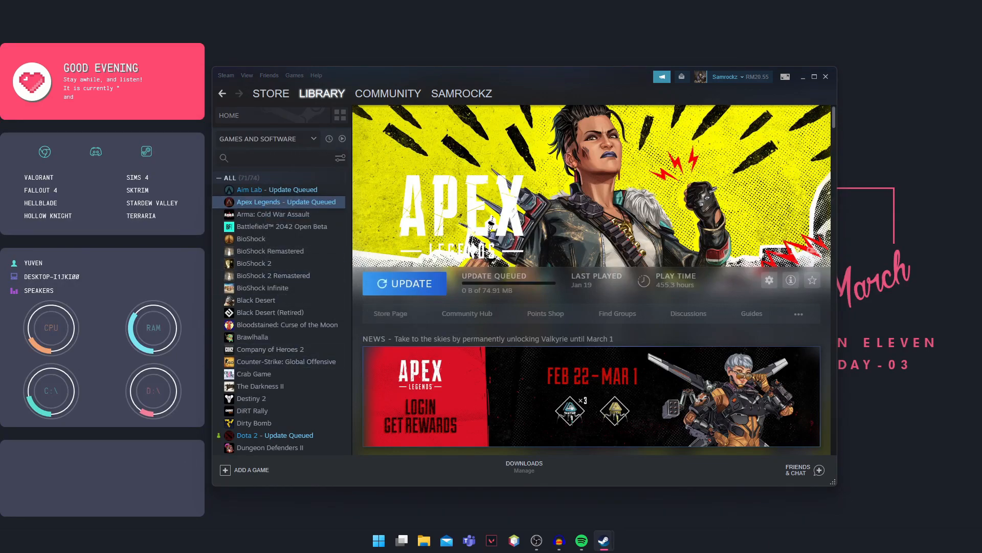
left_click(768, 279)
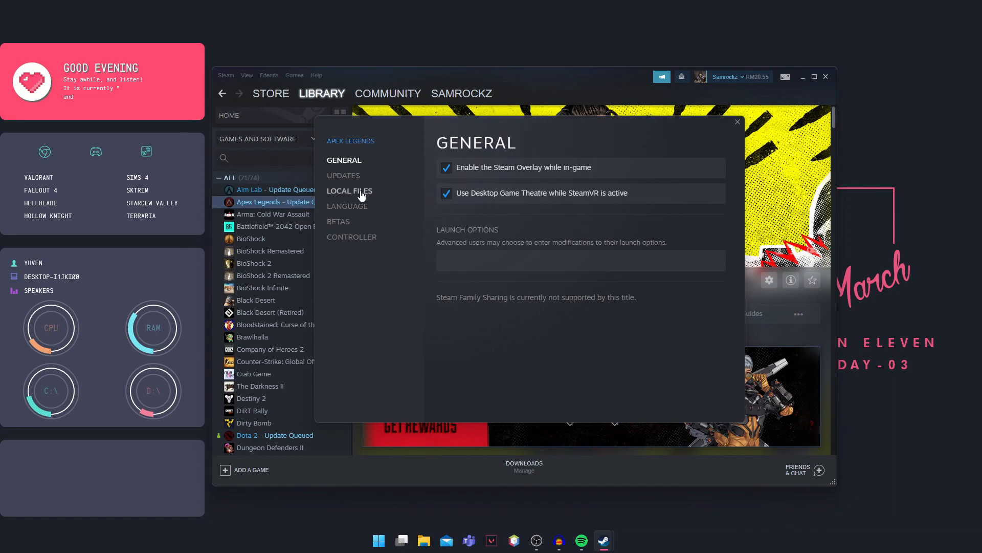
Step: Show the Local Files section with the 'Verify integrity of game files...' option
left_click(350, 190)
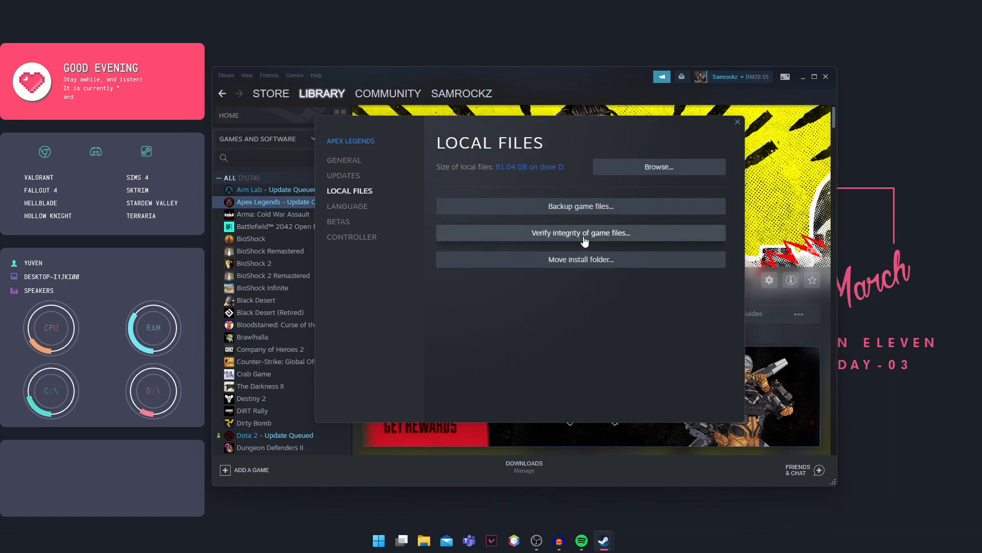
mouse_move(601, 239)
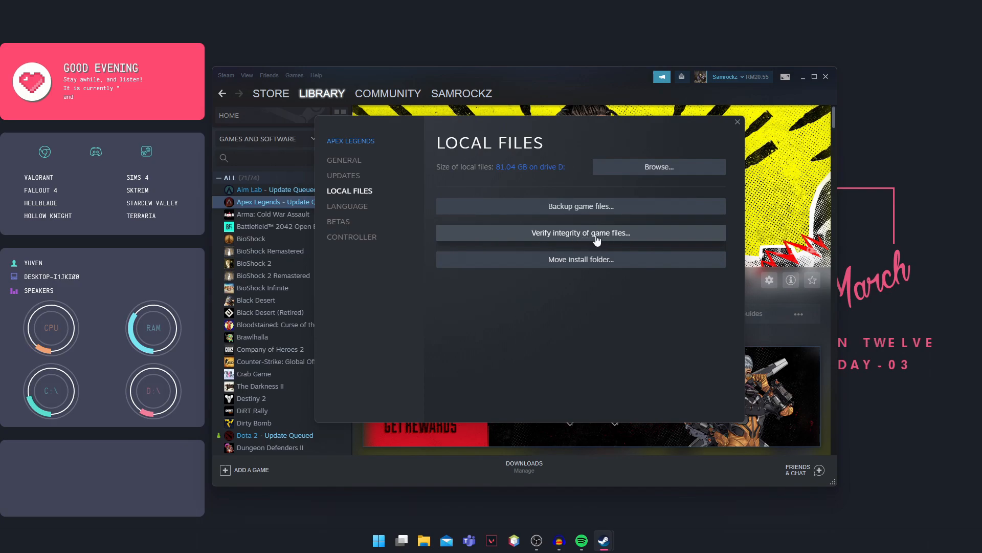
mouse_move(543, 237)
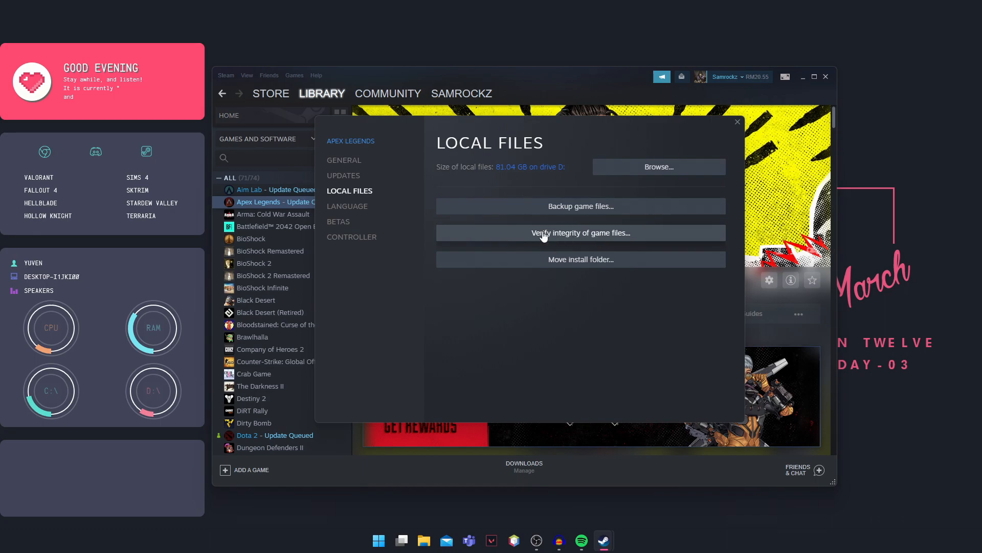
mouse_move(552, 237)
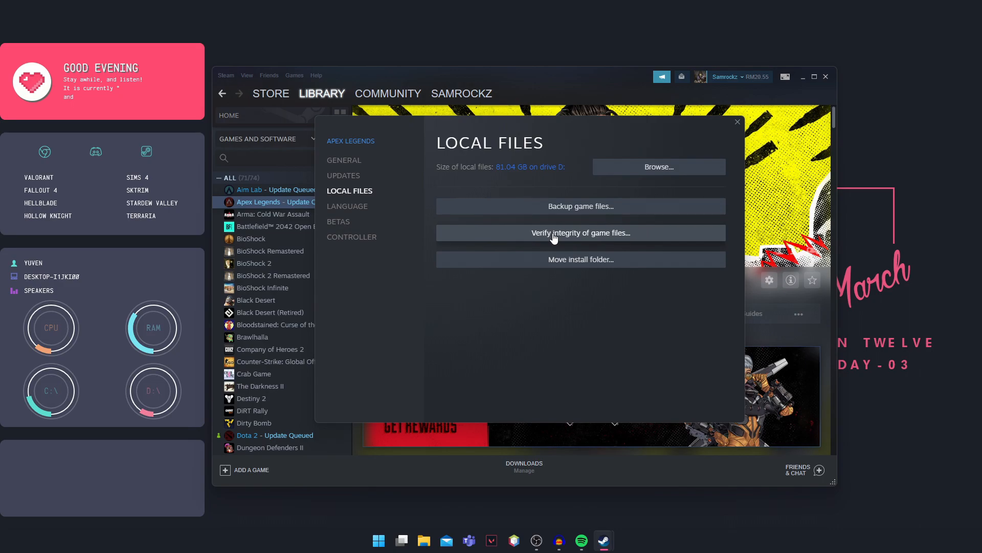
mouse_move(573, 240)
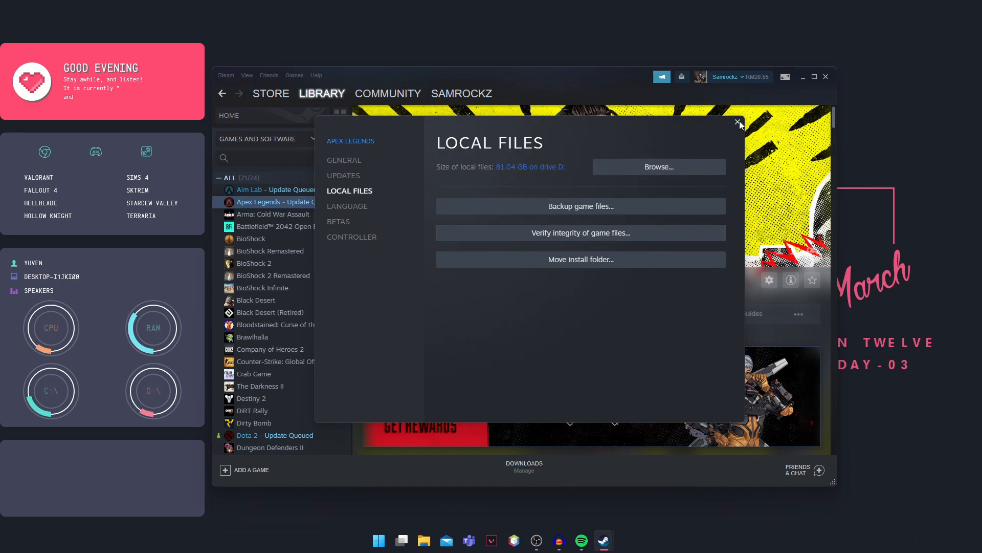
Step: Close the properties and reopen Apex Legends properties at General with empty launch options
left_click(738, 123)
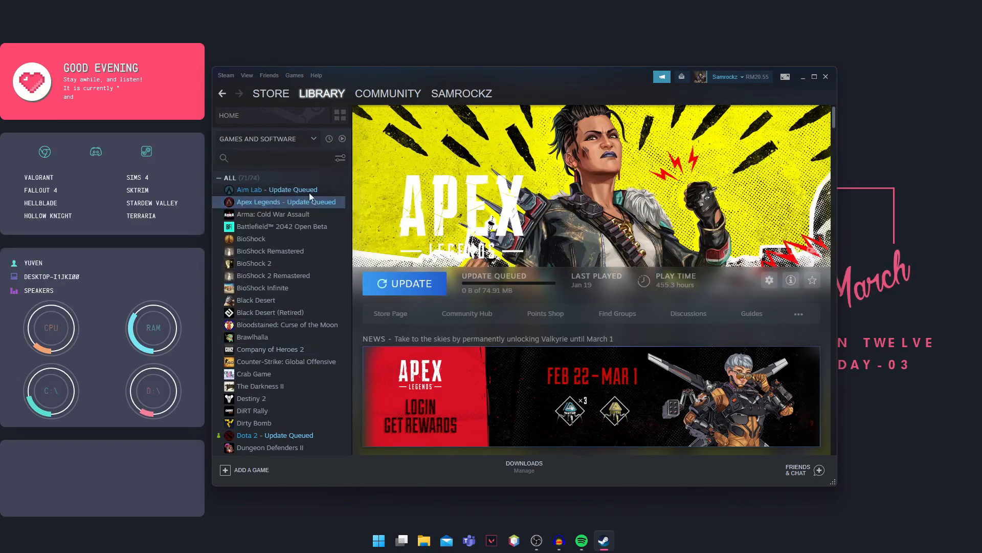
right_click(287, 202)
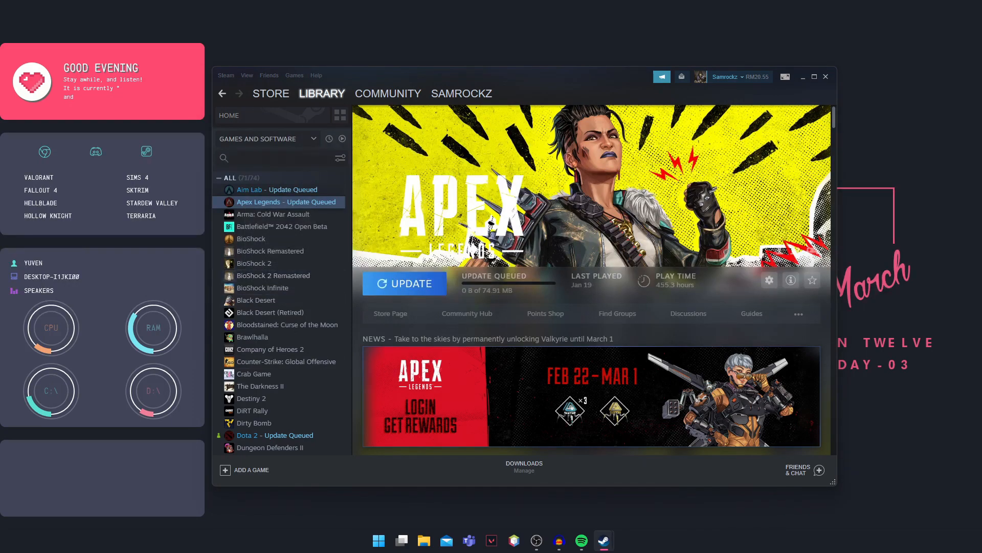
left_click(769, 280)
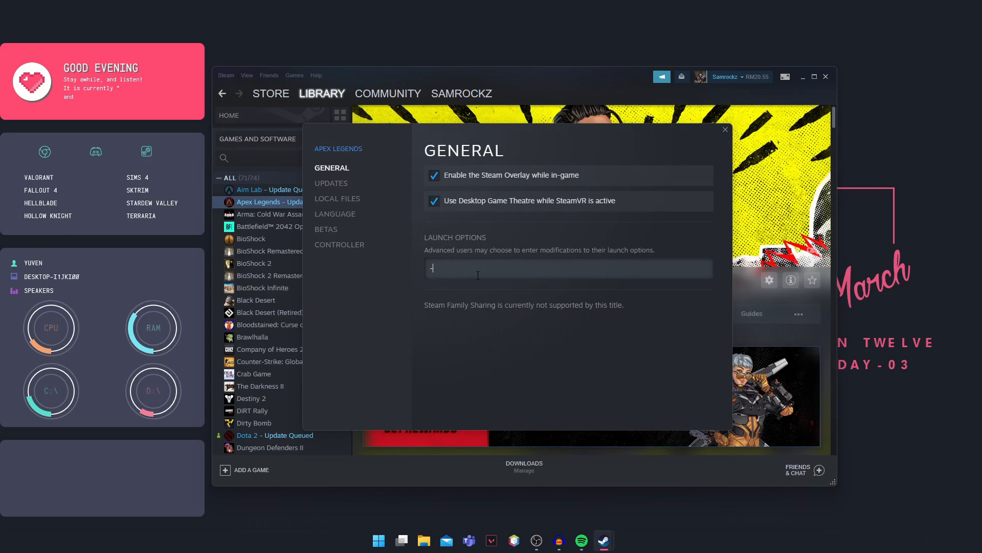
Step: Enter '-fullscreen' as the launch option and close the properties window
type("fullscree")
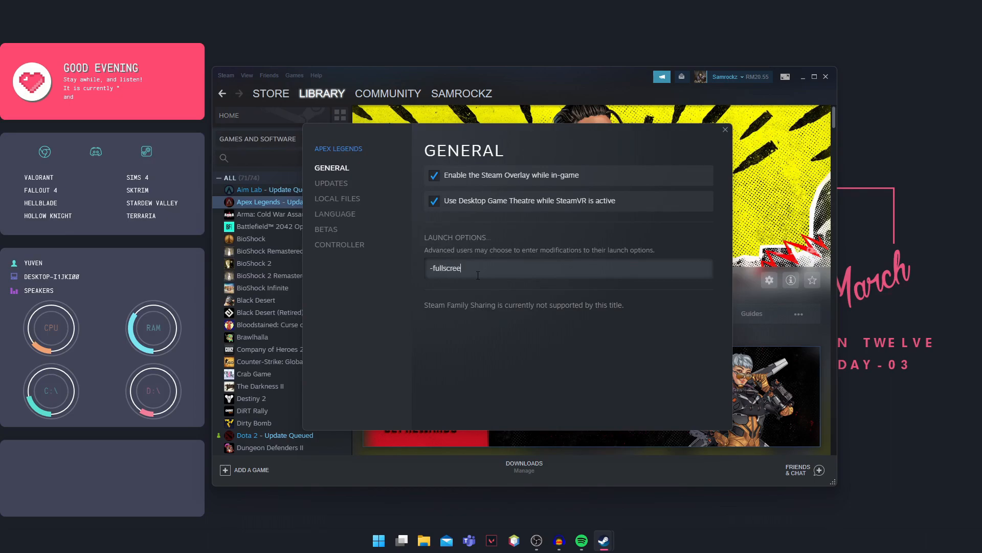
type("n")
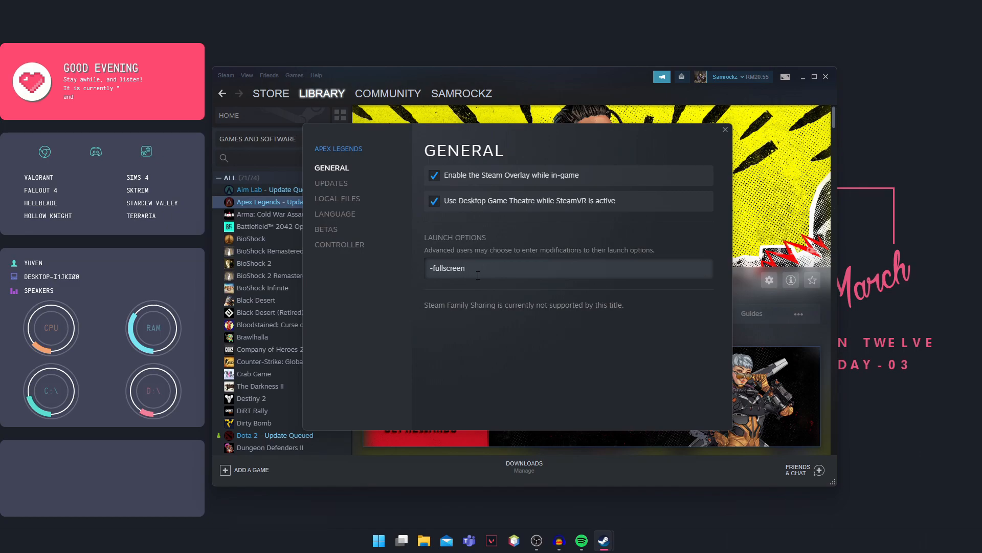
left_click(725, 130)
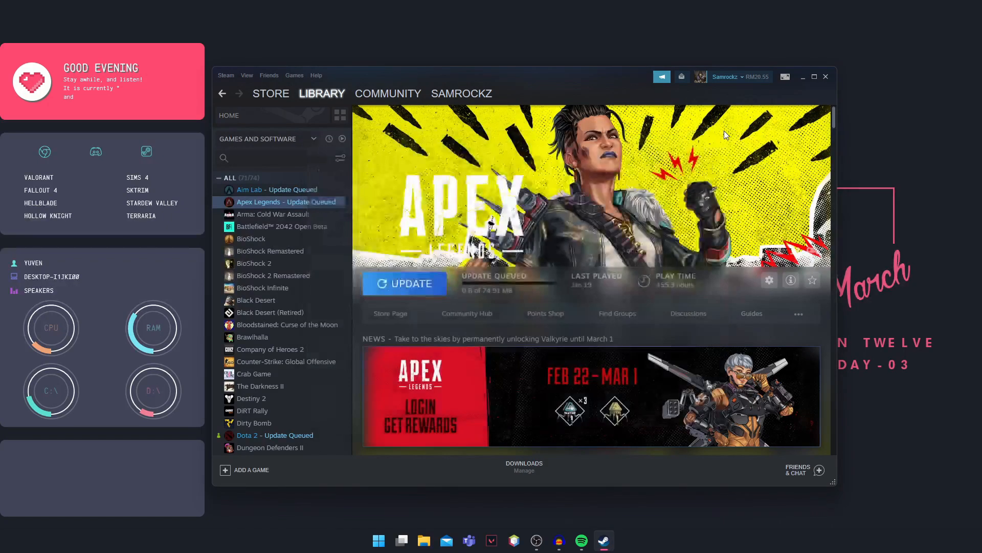